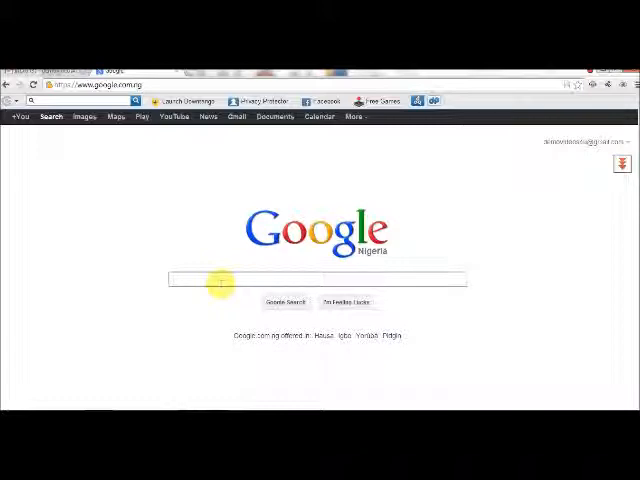
# Search Google for 'entertainment surulere lagos' using the search suggestion.
pyautogui.write('nefert')
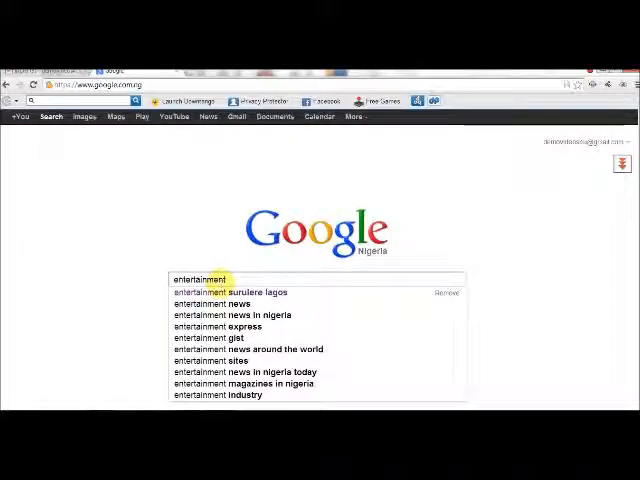
pyautogui.click(231, 292)
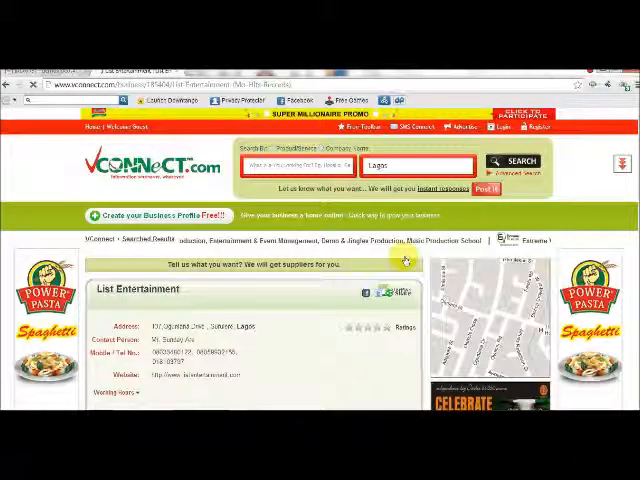
pyautogui.scroll(-3)
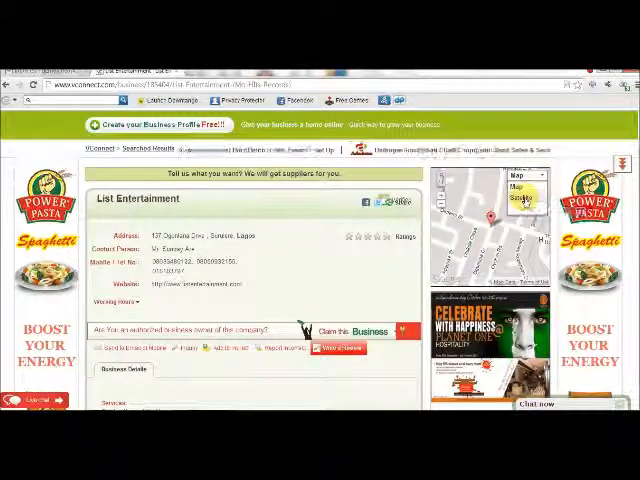
pyautogui.click(522, 190)
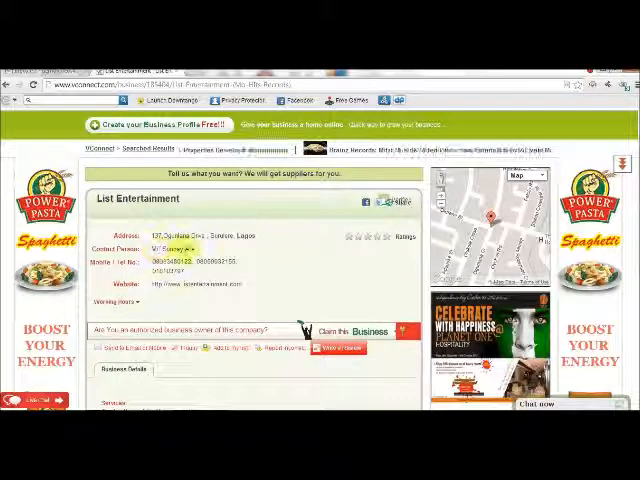
pyautogui.scroll(-3)
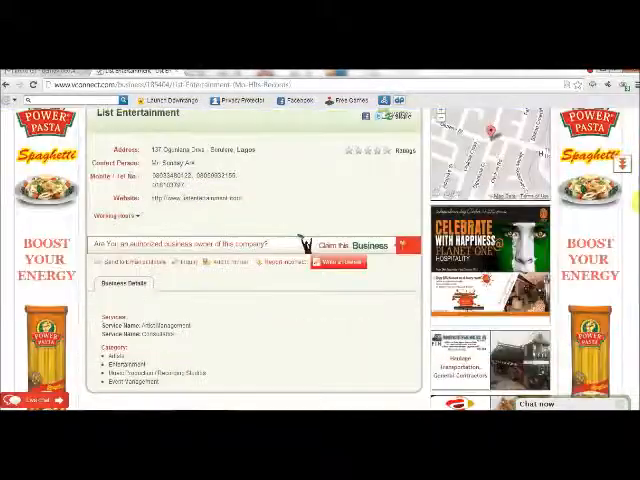
pyautogui.scroll(-3)
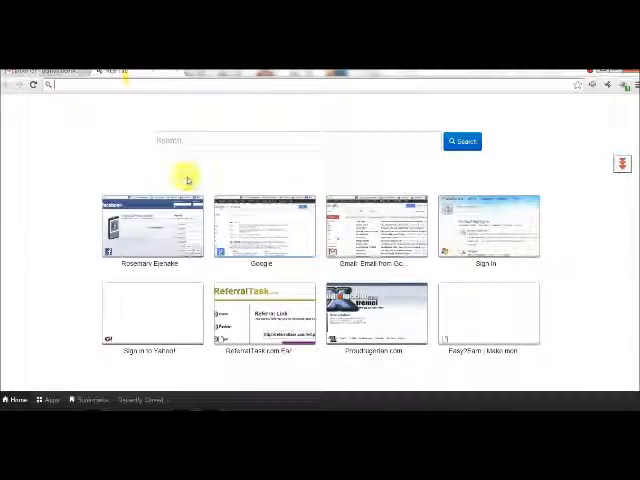
# From the Google homepage, search 'google places' and open the Google Places result.
pyautogui.click(262, 225)
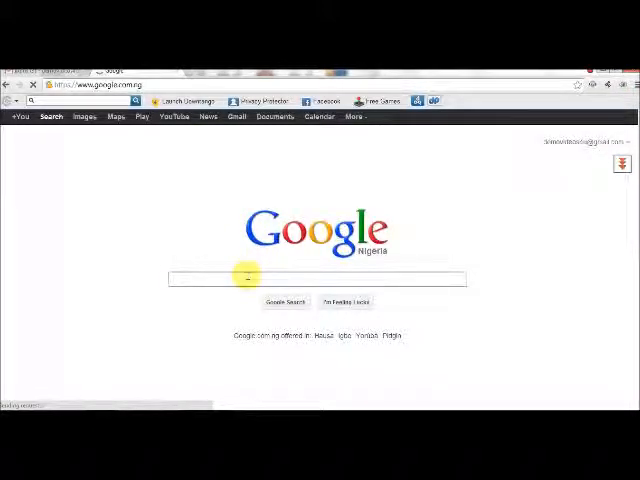
pyautogui.write('google')
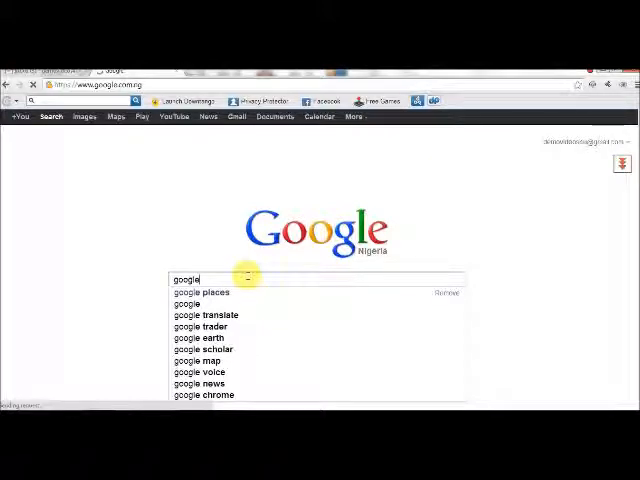
pyautogui.click(200, 292)
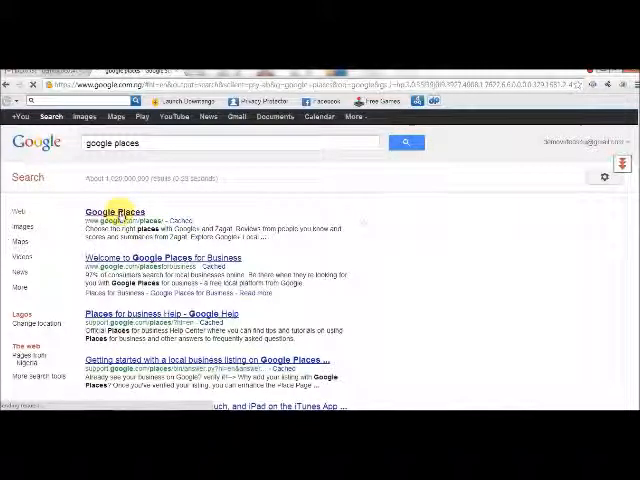
pyautogui.click(114, 211)
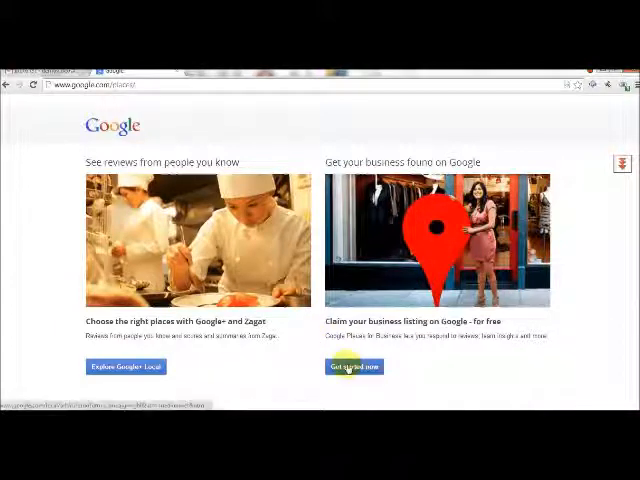
# Choose 'Get started now' under 'Claim your business listing on Google'.
pyautogui.click(354, 367)
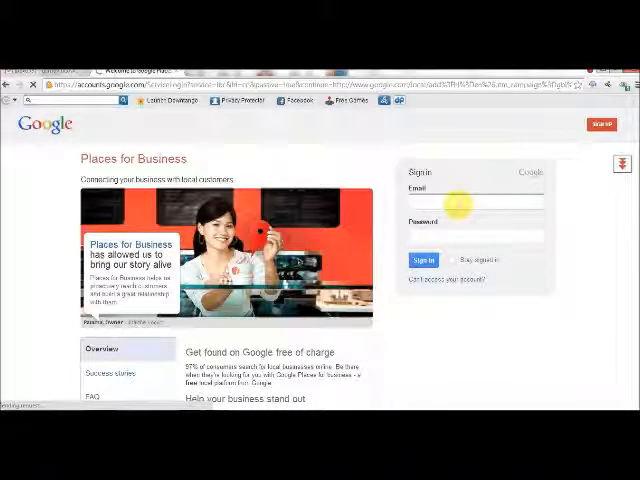
pyautogui.click(475, 202)
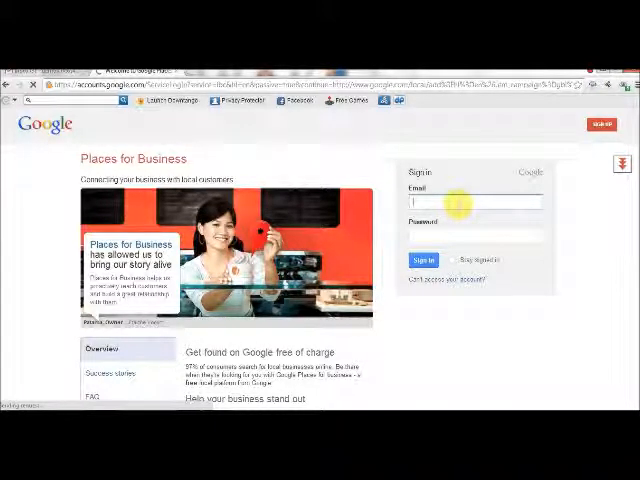
pyautogui.write('demo')
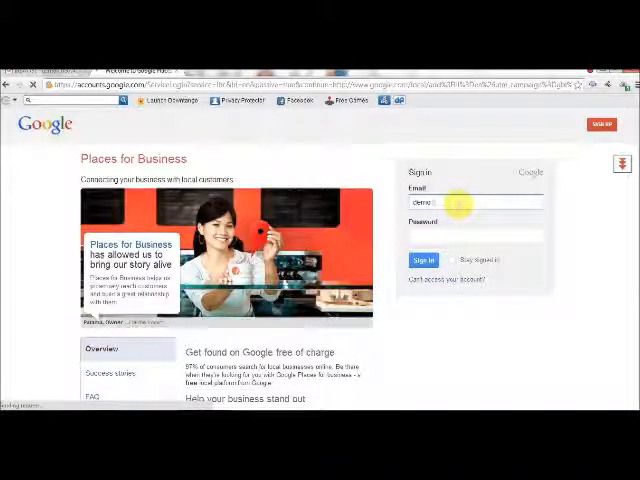
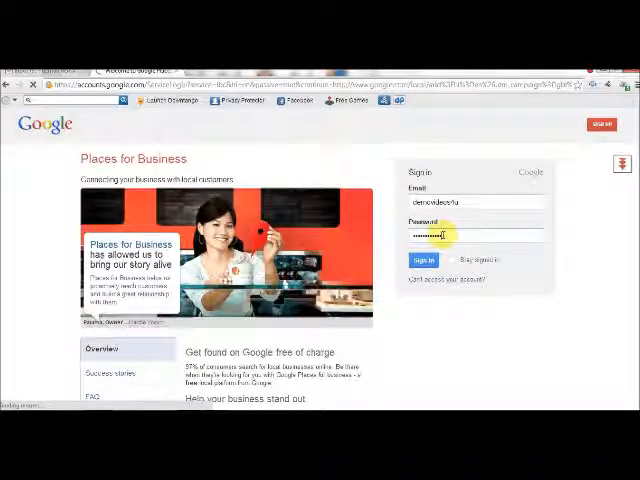
pyautogui.click(423, 260)
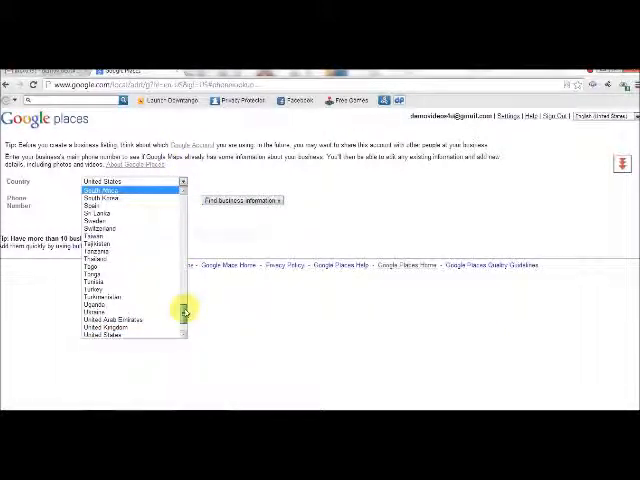
# Enter the Nigerian phone number starting 080222 and look up existing business information.
pyautogui.scroll(-3)
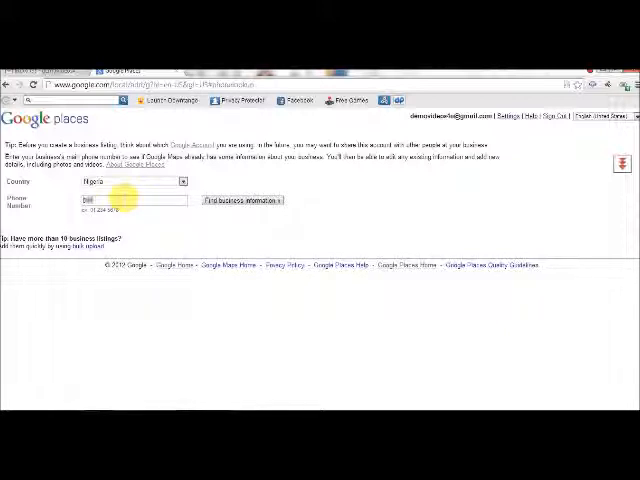
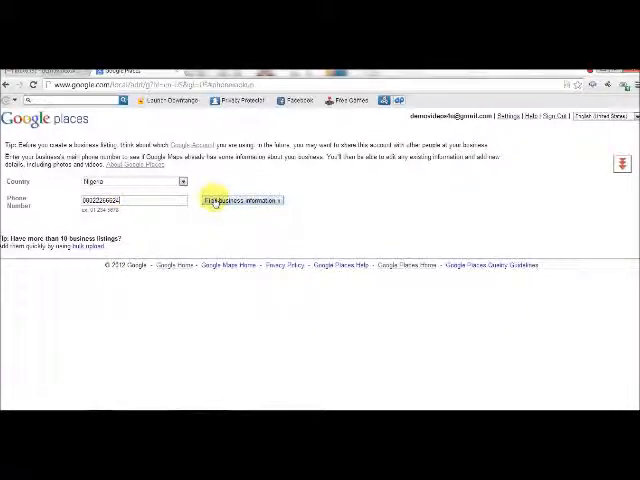
pyautogui.click(240, 200)
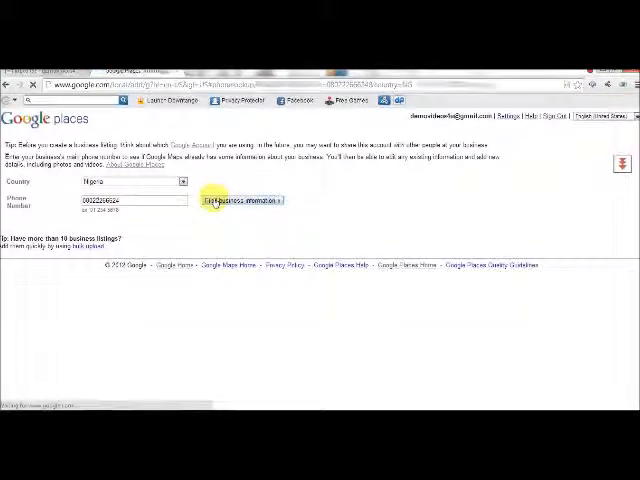
pyautogui.click(240, 199)
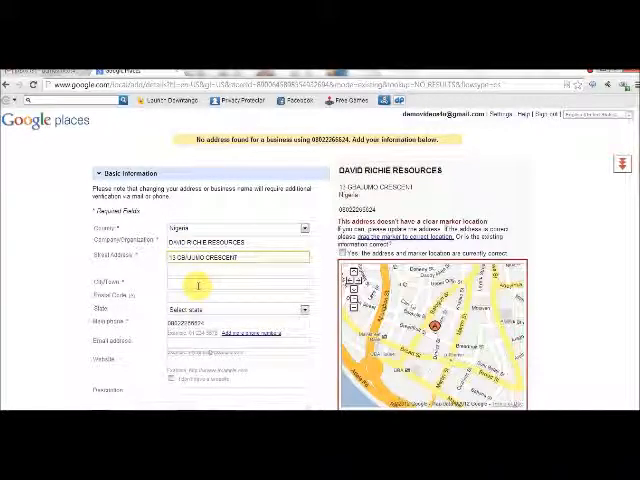
# Enter city Surulere, choose LAGOS as the state, and fill in the contact email.
pyautogui.write('SURULE')
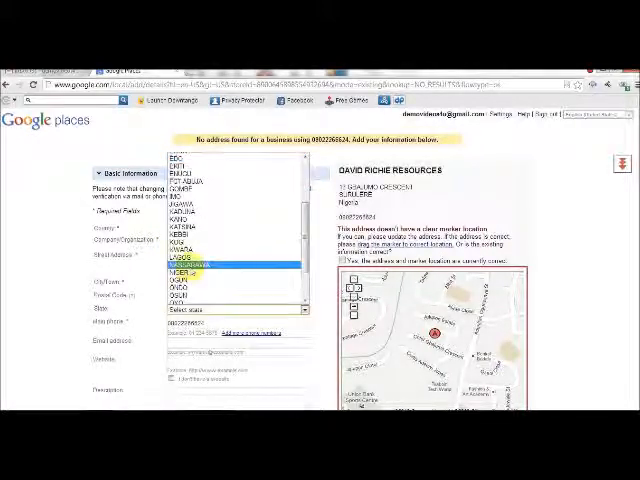
pyautogui.click(184, 258)
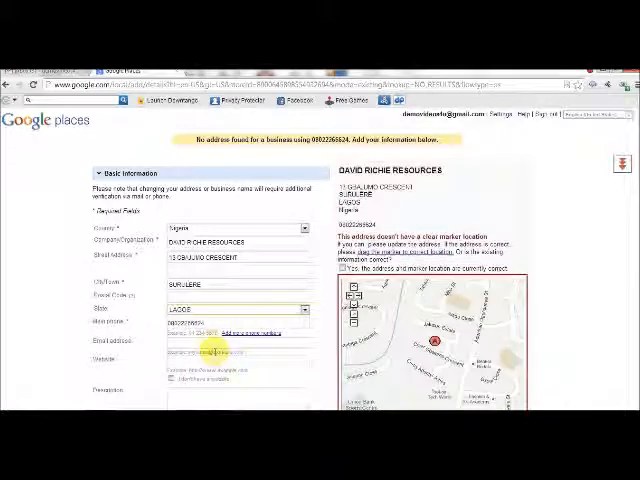
pyautogui.click(235, 350)
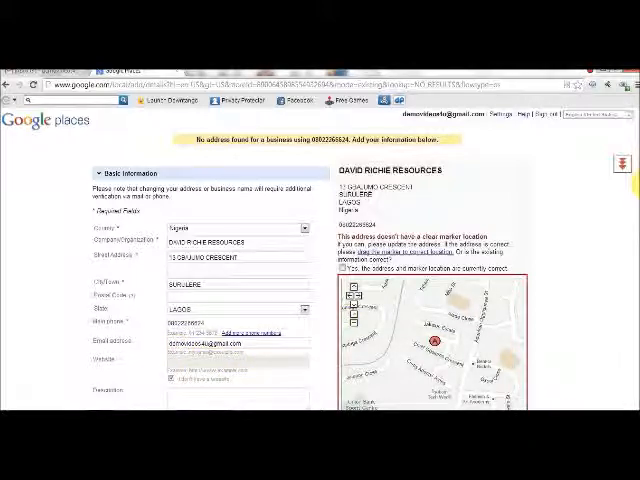
pyautogui.scroll(-3)
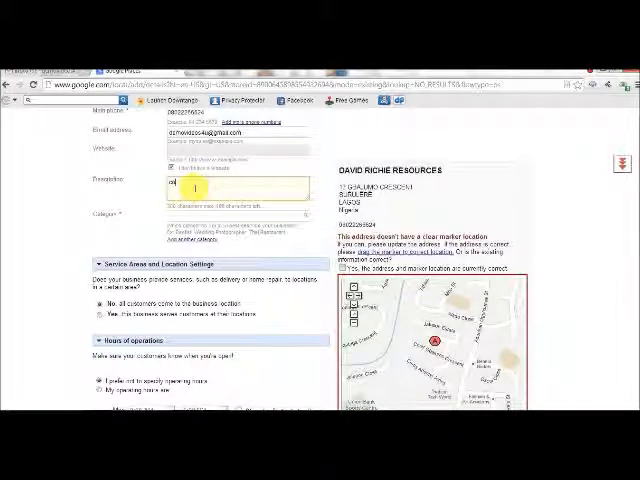
# Enter the description 'consulting, online business, blogging'.
pyautogui.write('something')
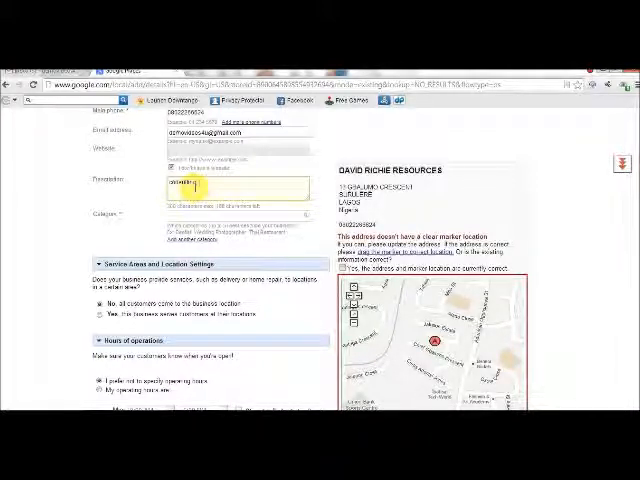
pyautogui.write('mobile')
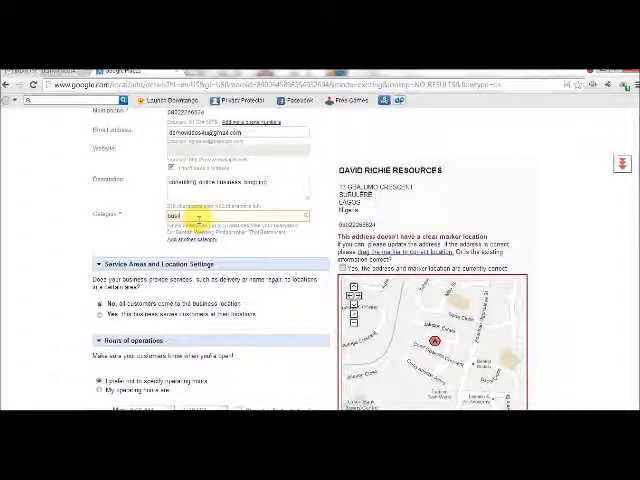
# Type 'business' in Category to bring up suggestions like Business Management Consultant.
pyautogui.write('business')
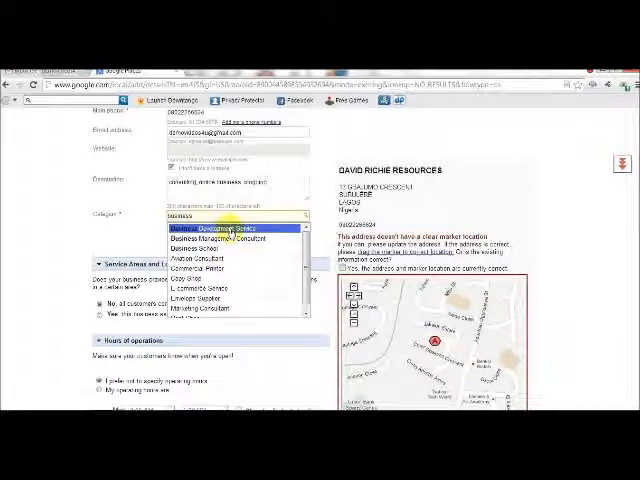
pyautogui.moveTo(225, 236)
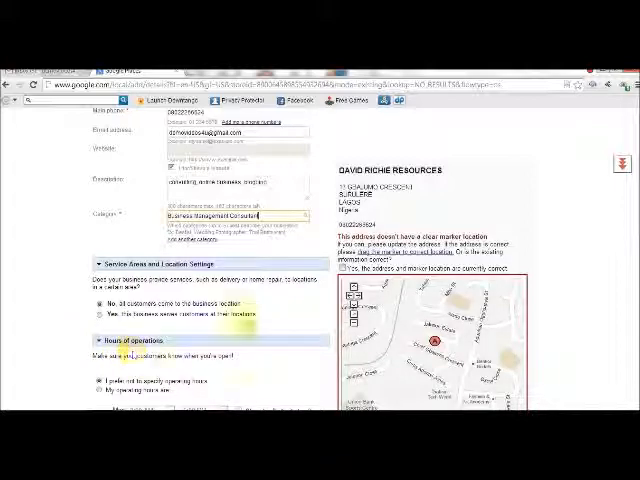
# Switch between unspecified and specific operating hours, opening Monday's opening-time choices.
pyautogui.scroll(-3)
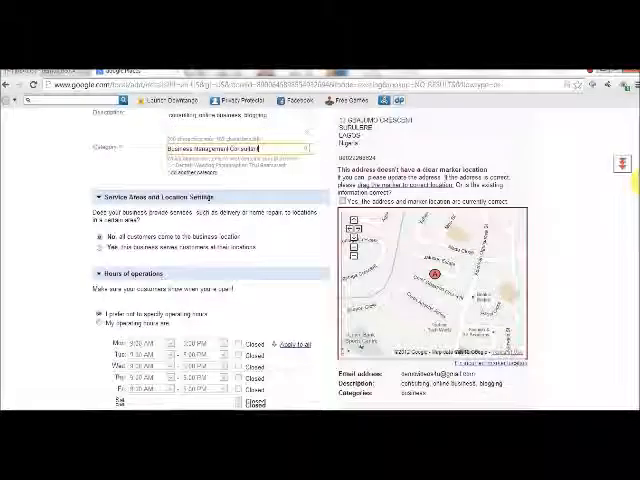
pyautogui.scroll(-3)
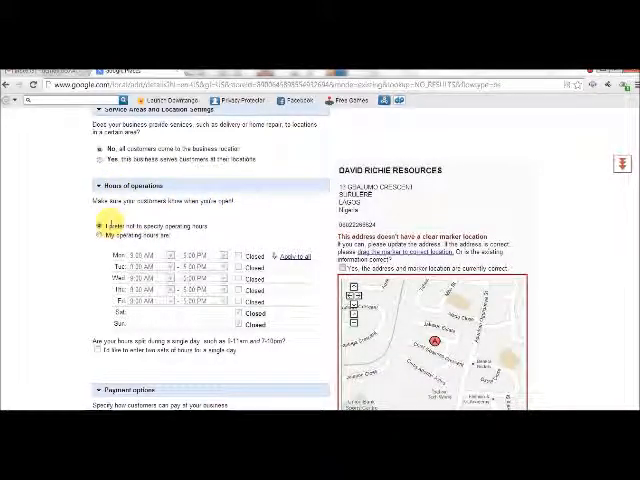
pyautogui.click(99, 224)
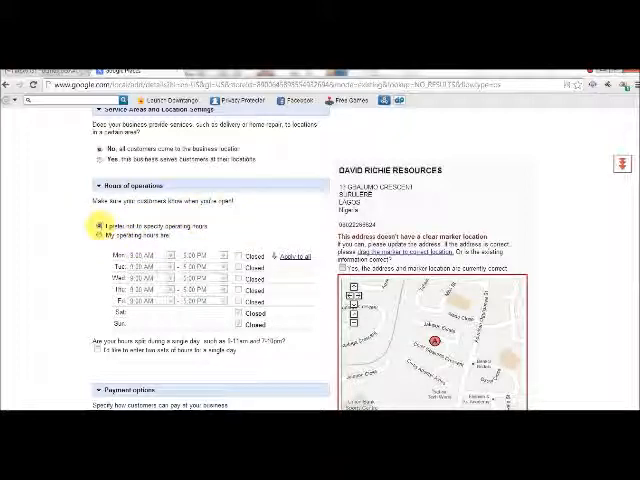
pyautogui.click(98, 232)
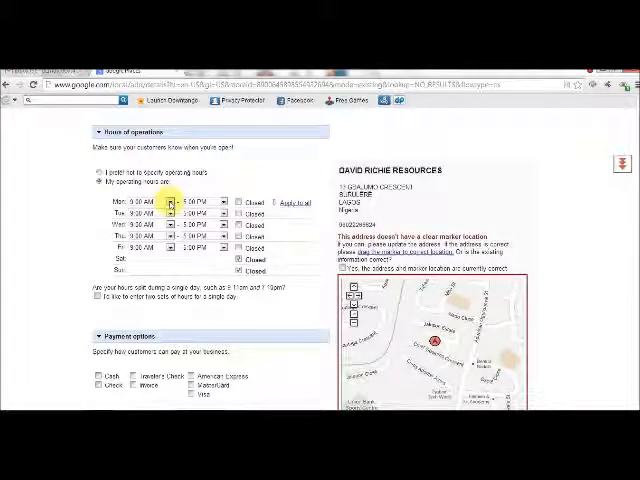
pyautogui.click(175, 200)
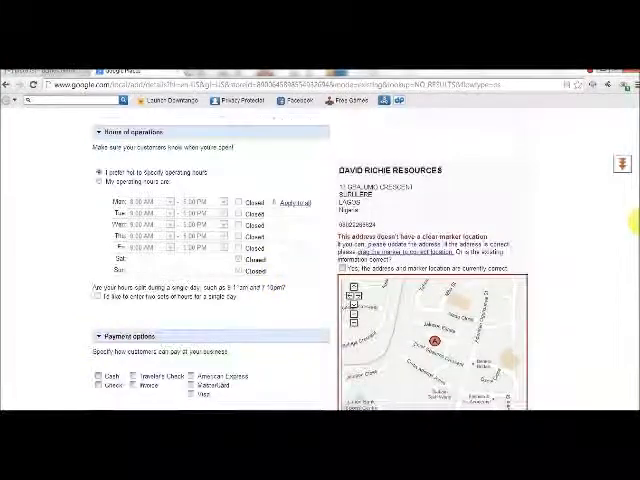
# Tick Cash and Check under Payment options.
pyautogui.scroll(-3)
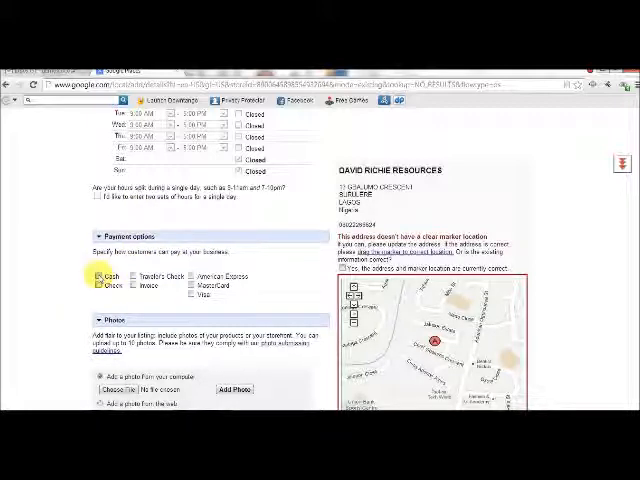
pyautogui.click(96, 277)
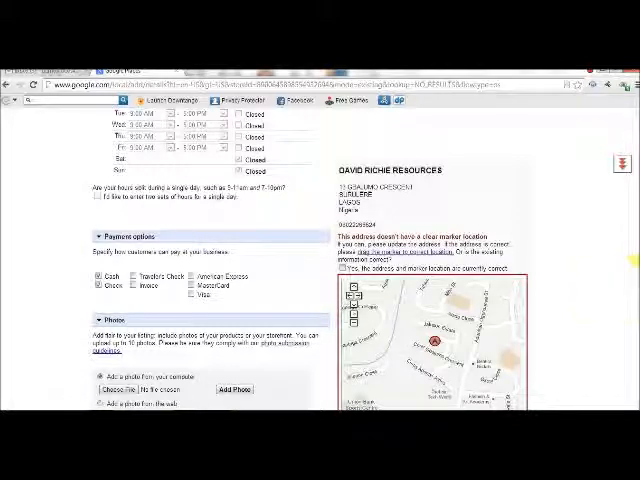
pyautogui.scroll(-3)
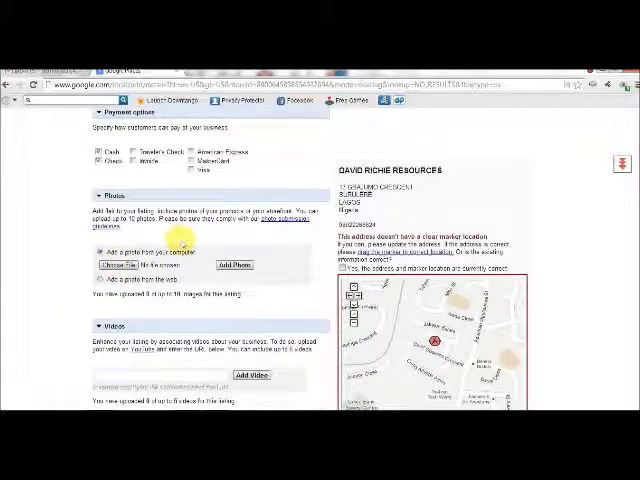
pyautogui.click(117, 264)
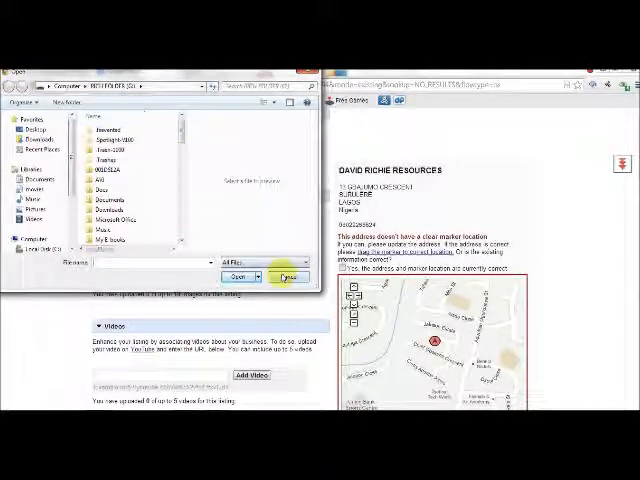
pyautogui.click(288, 277)
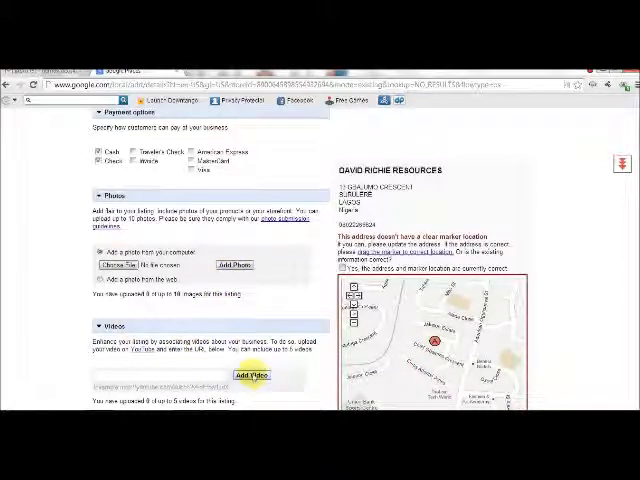
# Attempt Add Video with an empty URL, triggering the required-field warning, then reach Additional Details.
pyautogui.click(253, 381)
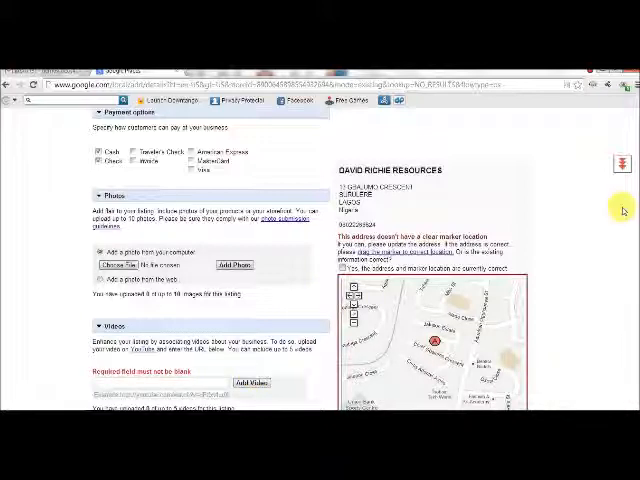
pyautogui.scroll(-3)
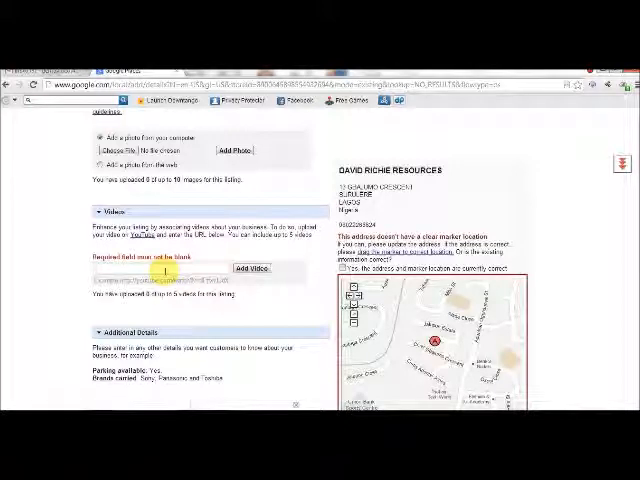
pyautogui.click(160, 270)
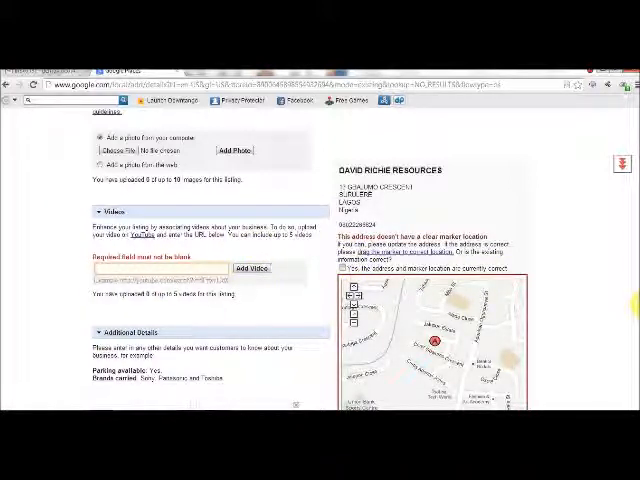
pyautogui.scroll(-3)
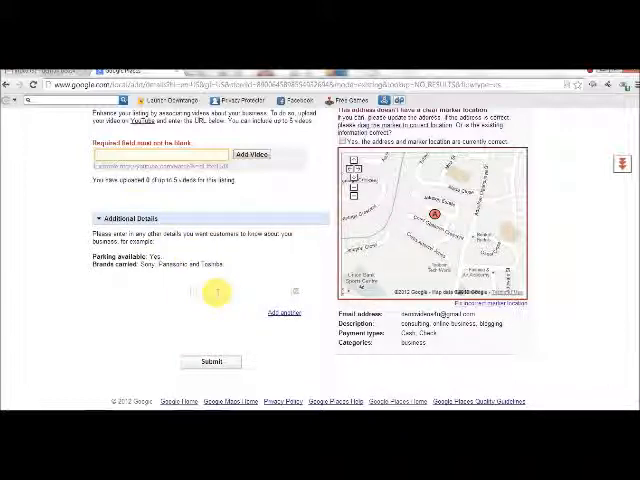
pyautogui.moveTo(211, 361)
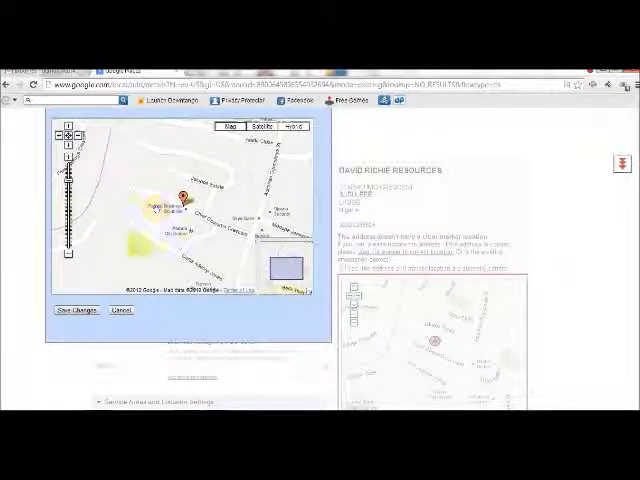
# Save the repositioned map marker, then submit the completed listing for verification.
pyautogui.click(71, 310)
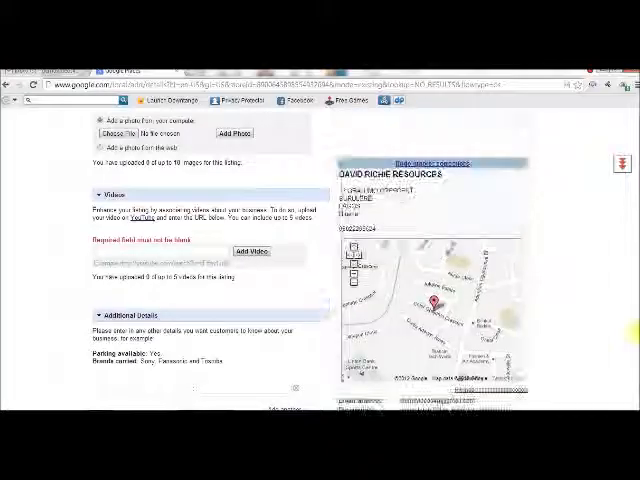
pyautogui.scroll(-3)
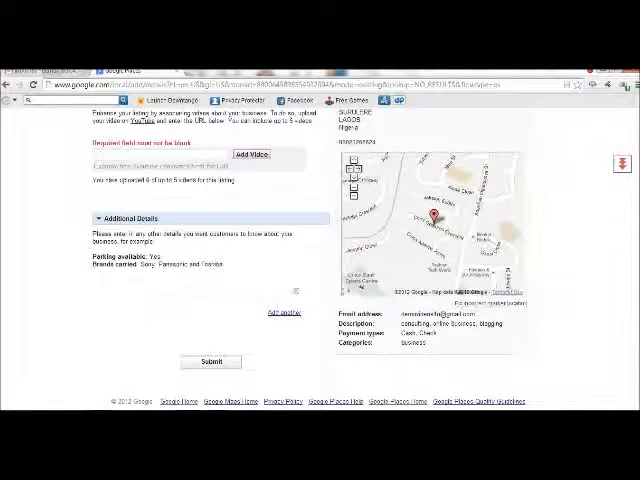
pyautogui.click(210, 362)
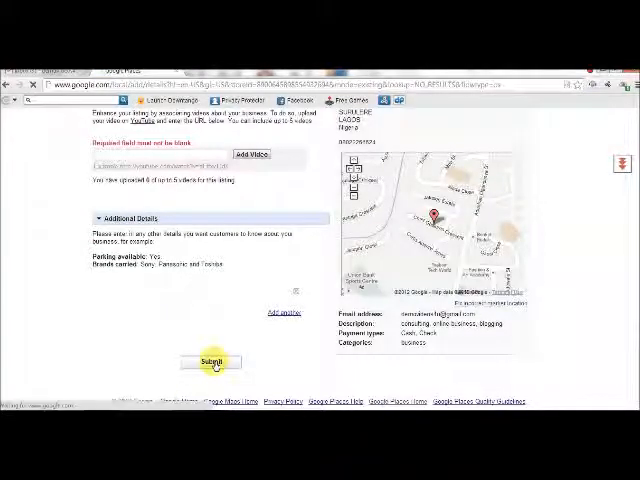
pyautogui.click(211, 362)
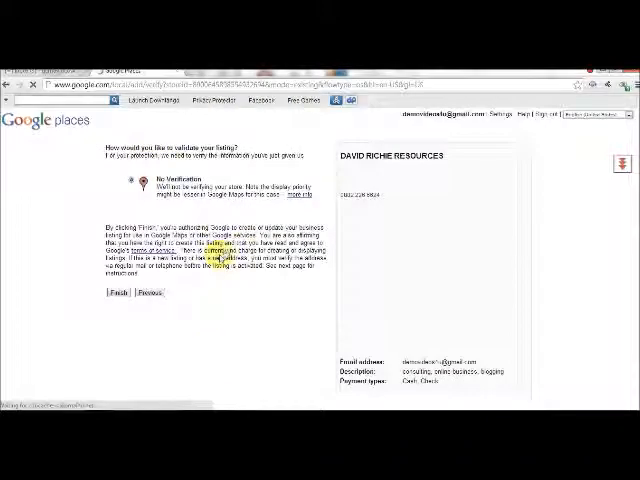